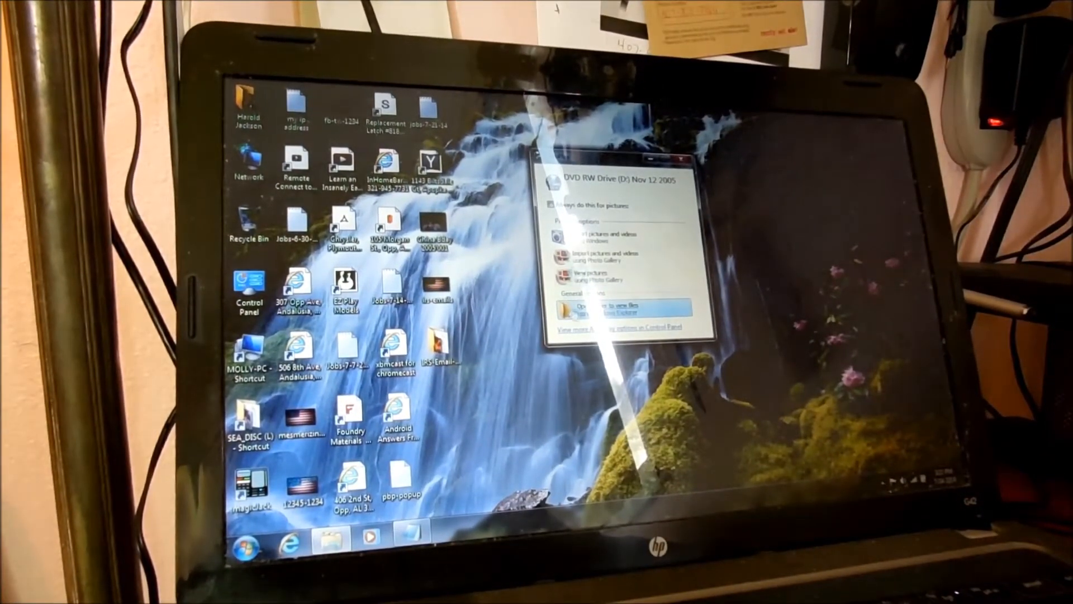
Open the inserted DVD's folder from AutoPlay and view its image file in Windows Photo Viewer.
left_click(595, 307)
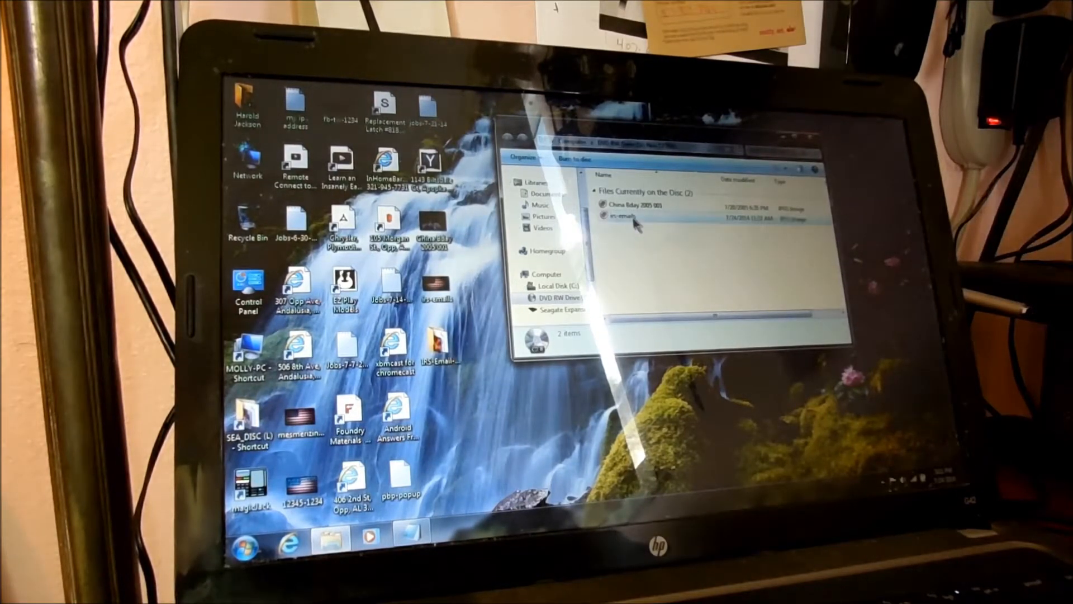
double_click(630, 219)
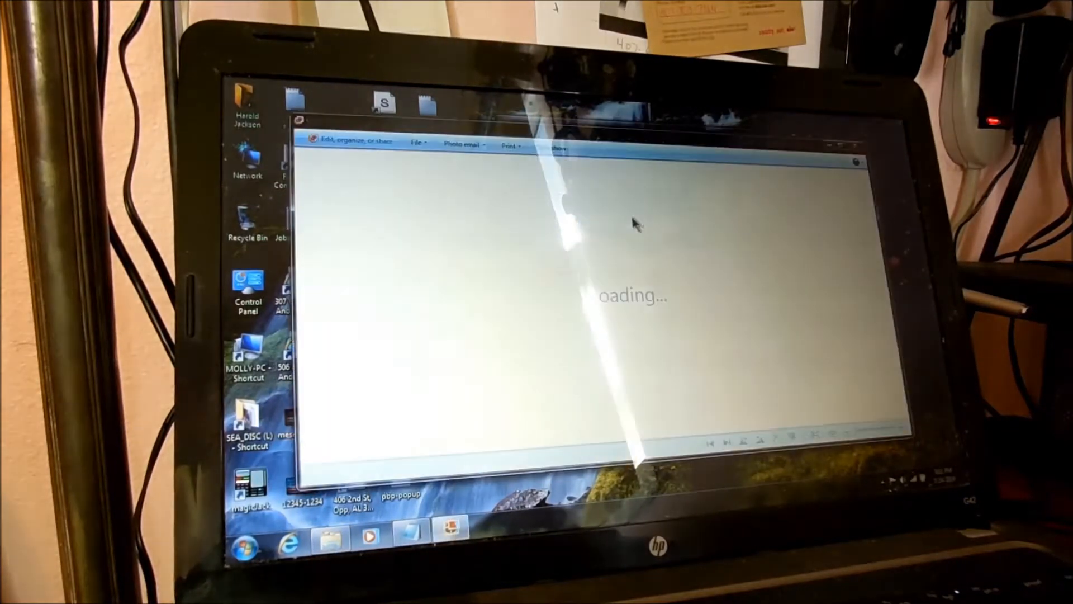